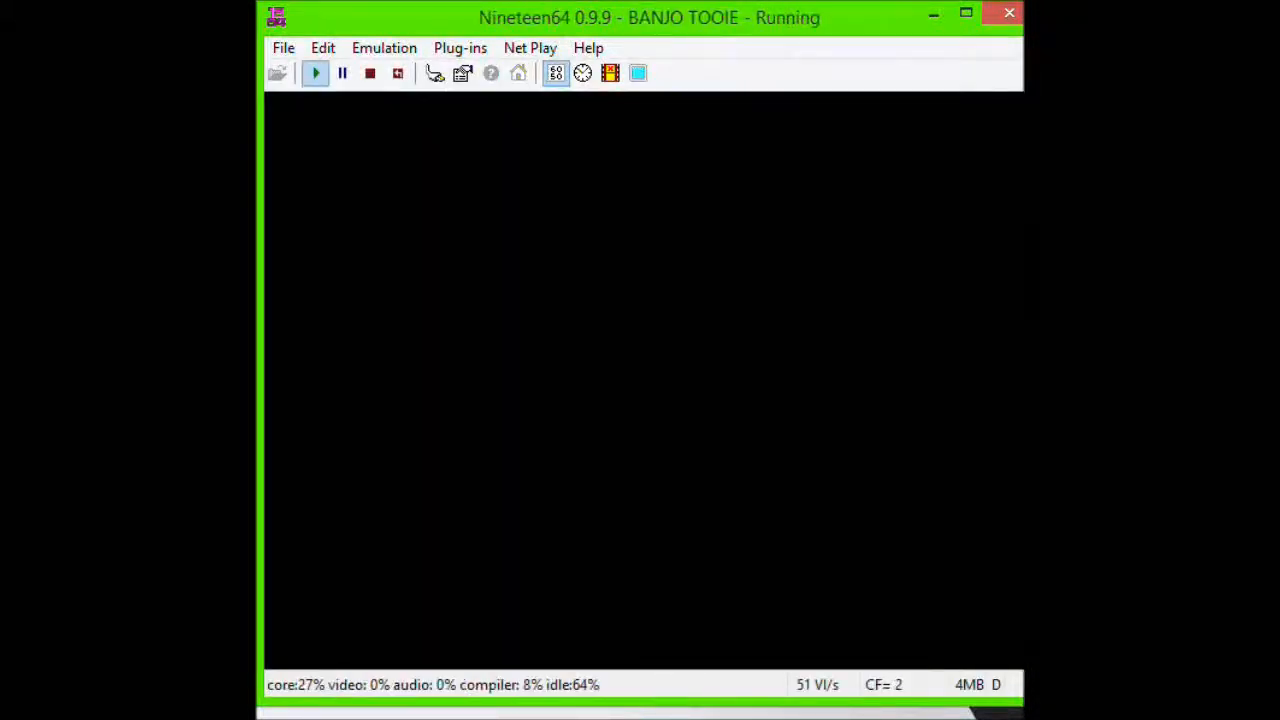
- Pause Banjo-Tooie and bring up the Cheat Codes tab with Use Cheat Codes ticked
click(556, 72)
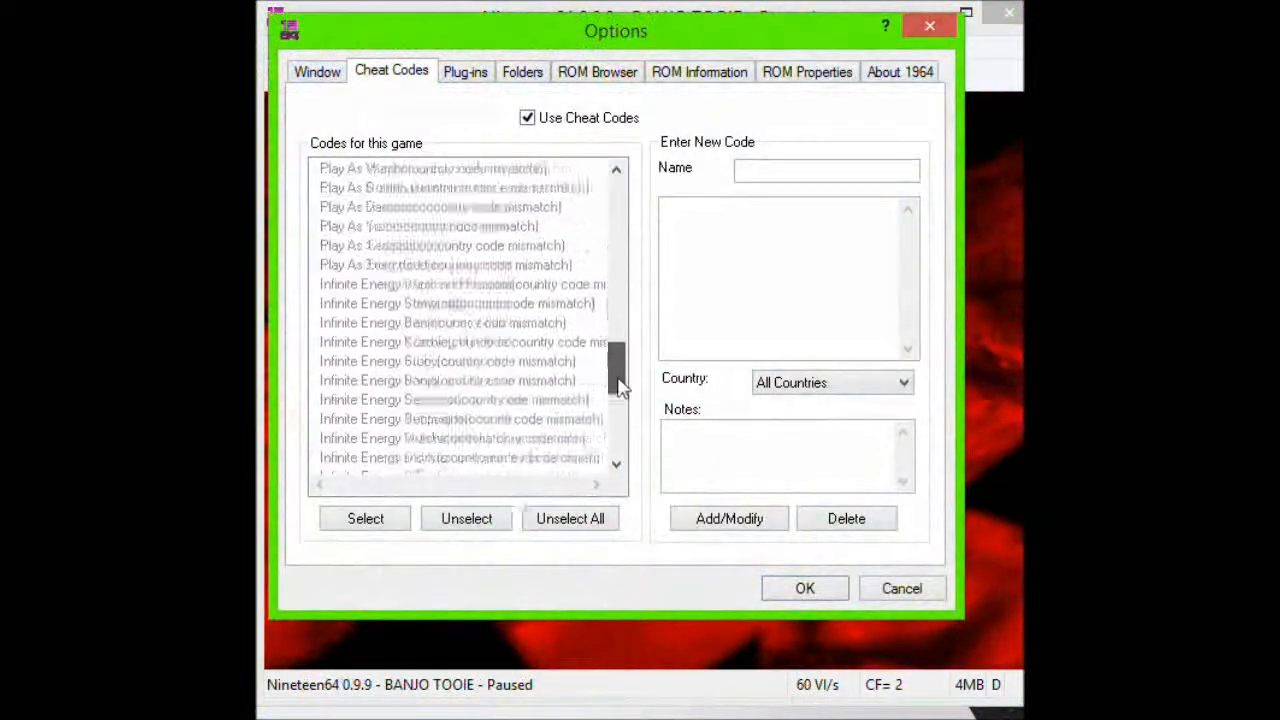
- Mark the Moon Jump (Hold C-Up) and Master! cheats, then OK to resume in Terrydactyland
click(384, 418)
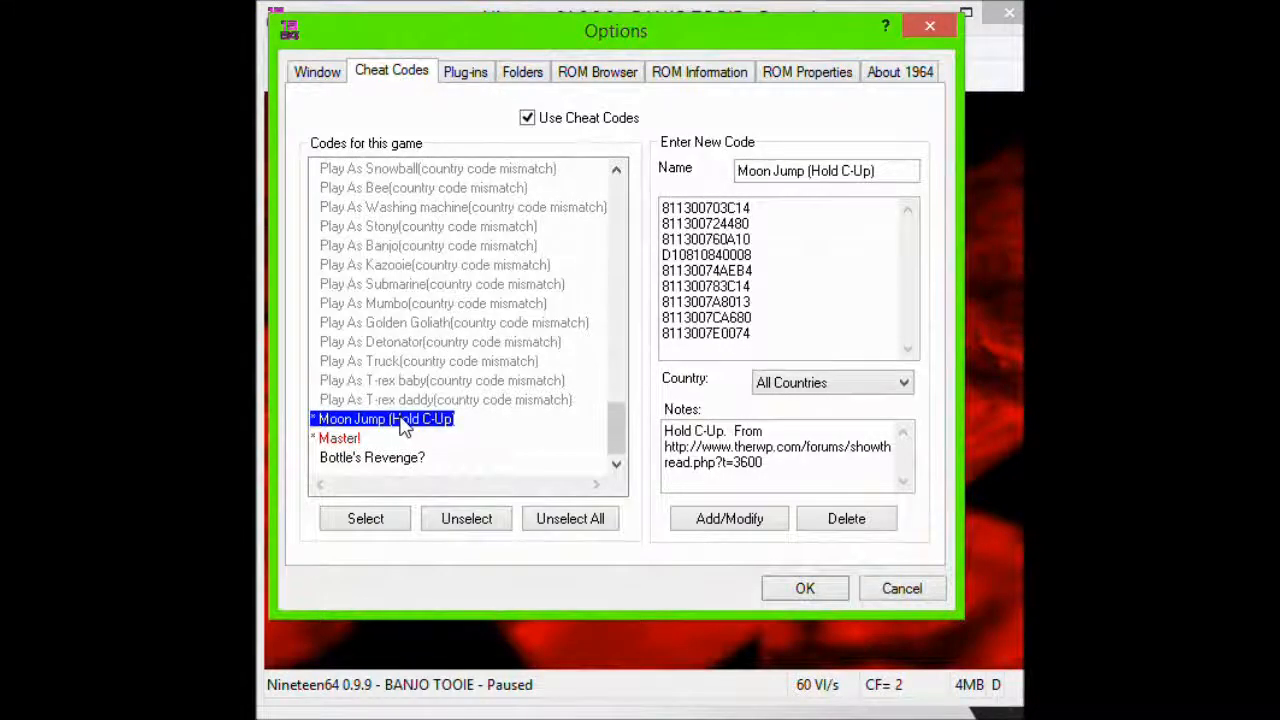
mouse_move(358, 438)
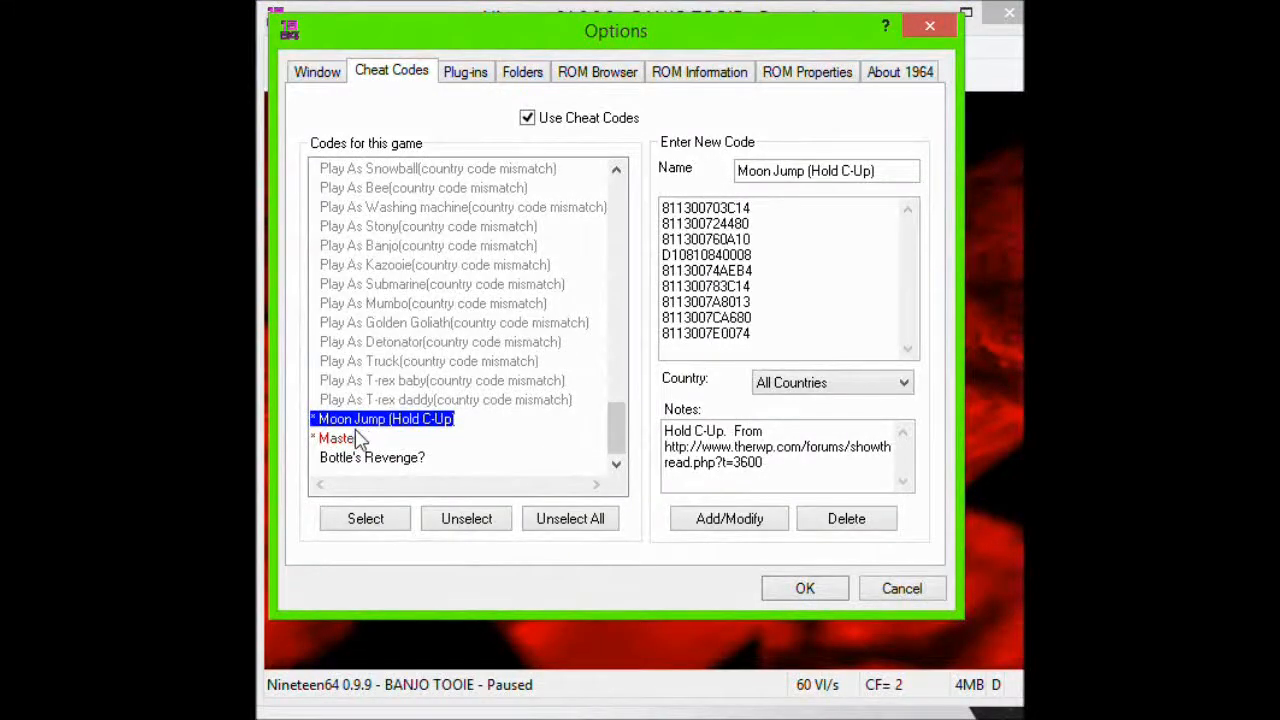
click(336, 438)
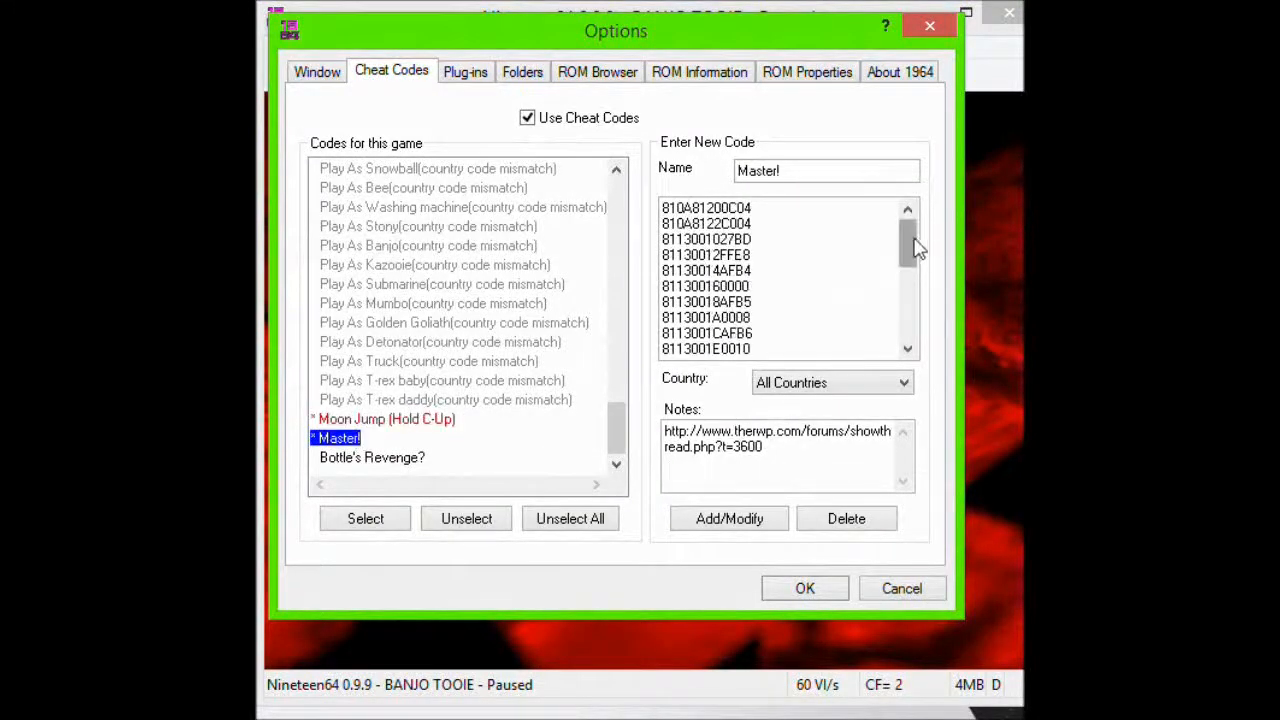
click(906, 348)
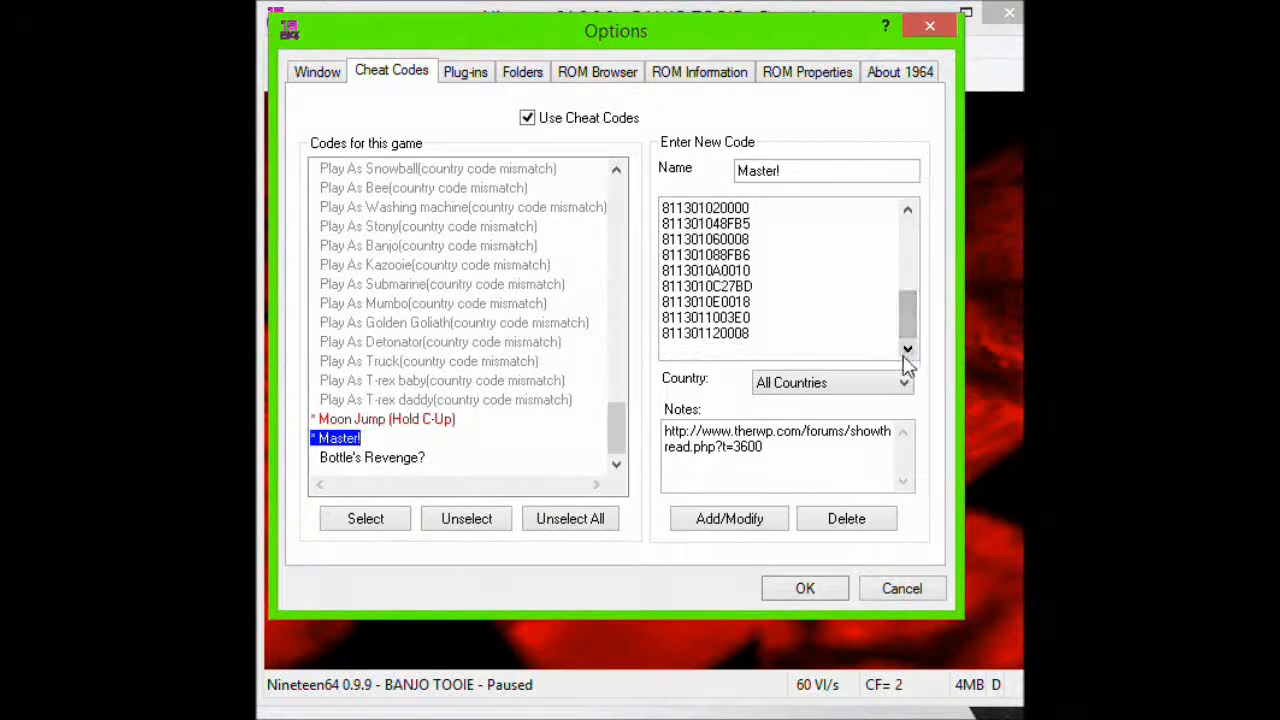
click(804, 588)
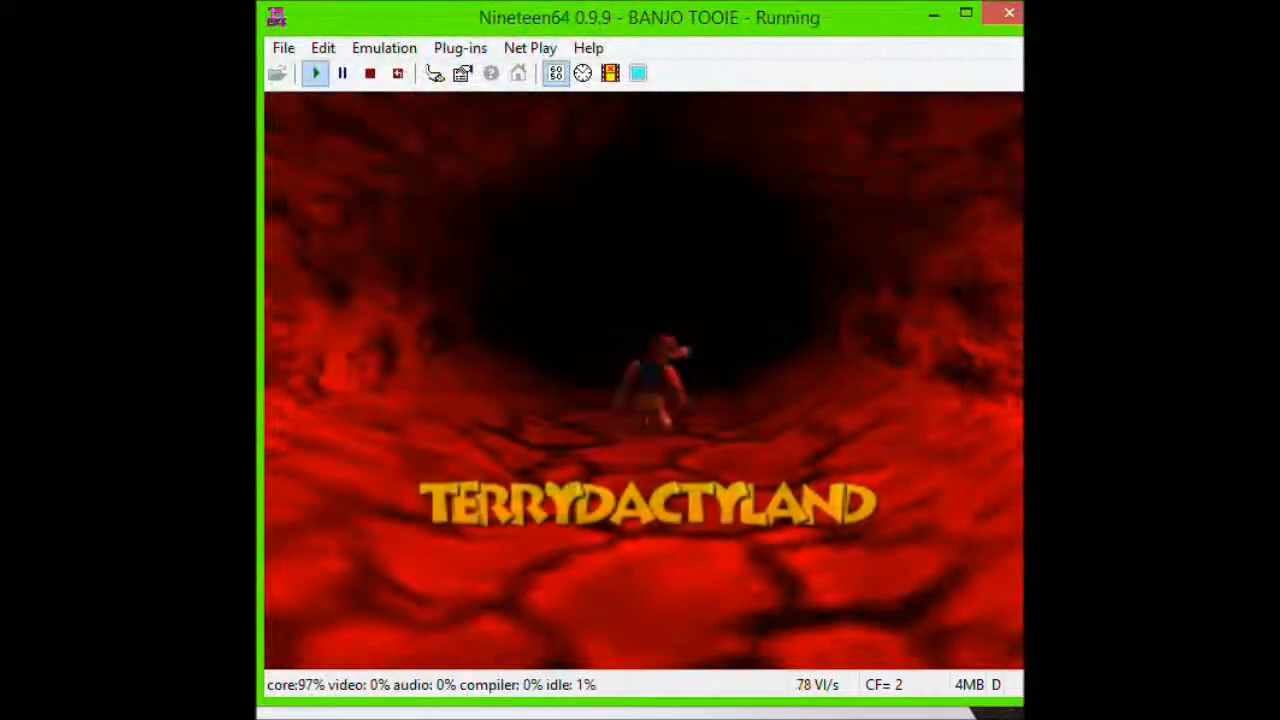